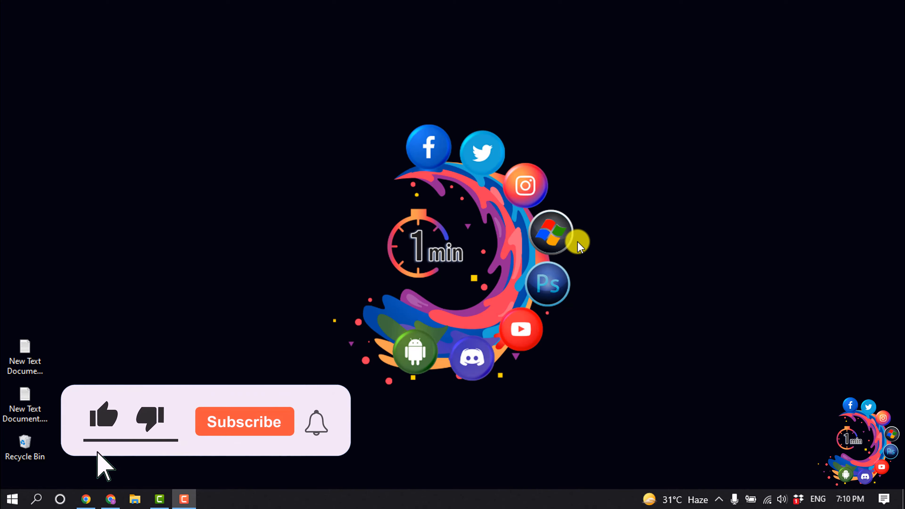
Step: Reach the Shopify admin's Plan settings showing the trial store with 12 days remaining
{"action": "left_click", "coordinate": [243, 422]}
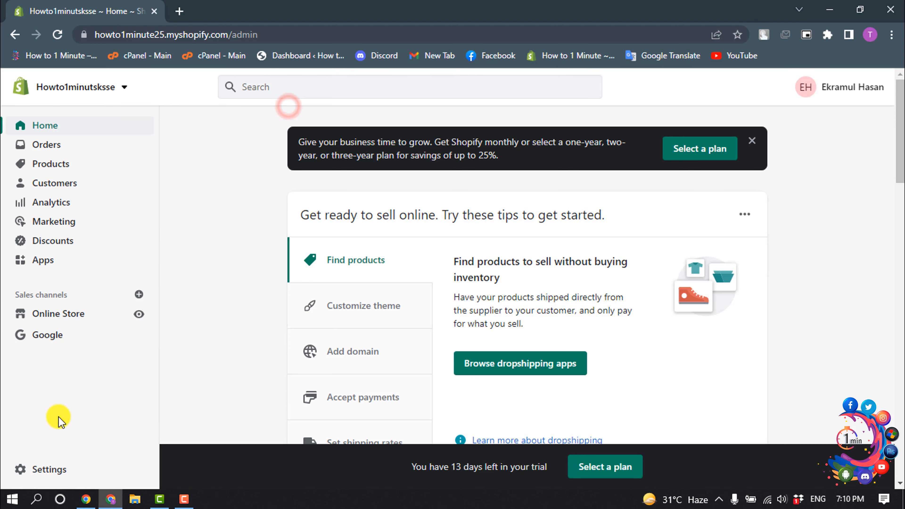
{"action": "left_click", "coordinate": [49, 468]}
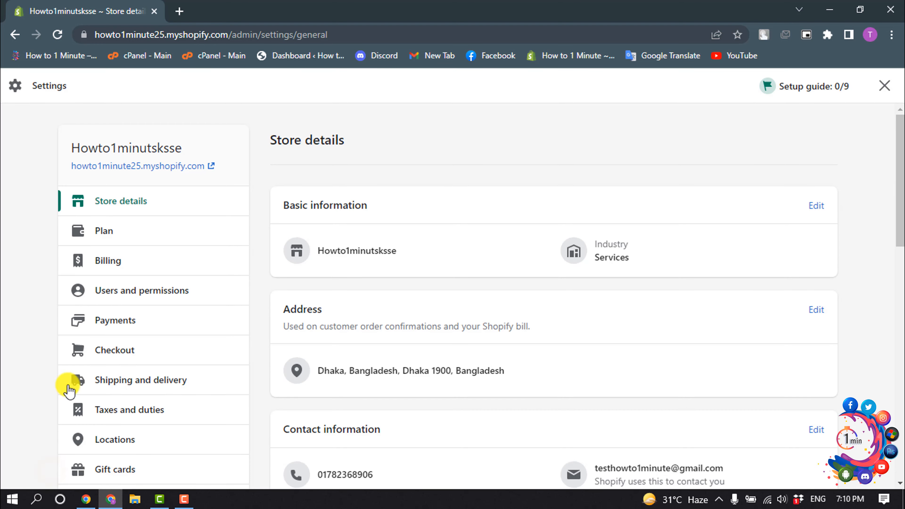
{"action": "left_click", "coordinate": [103, 230]}
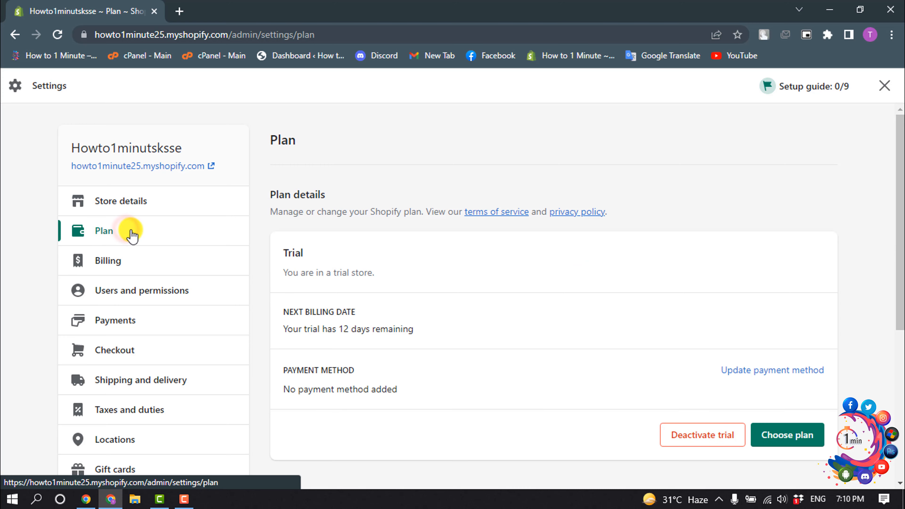
{"action": "scroll", "scroll_direction": "down", "scroll_amount": 3}
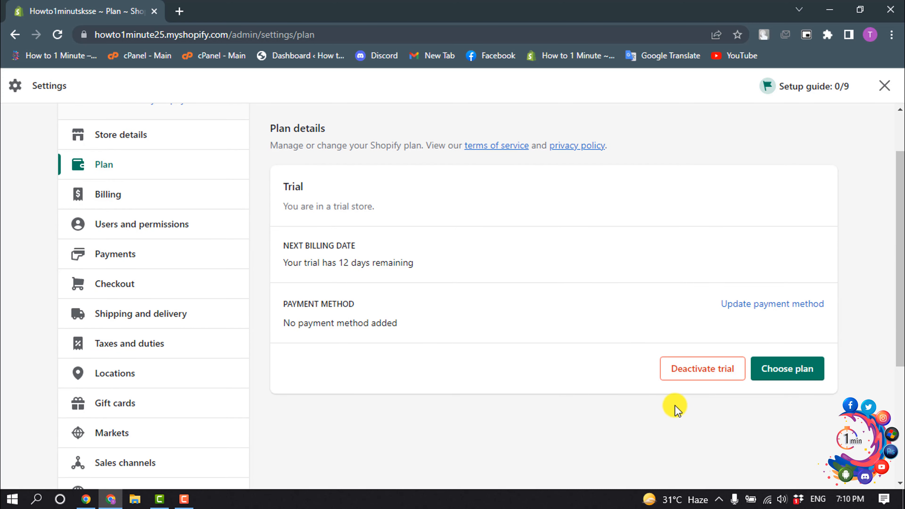
{"action": "left_click", "coordinate": [702, 368]}
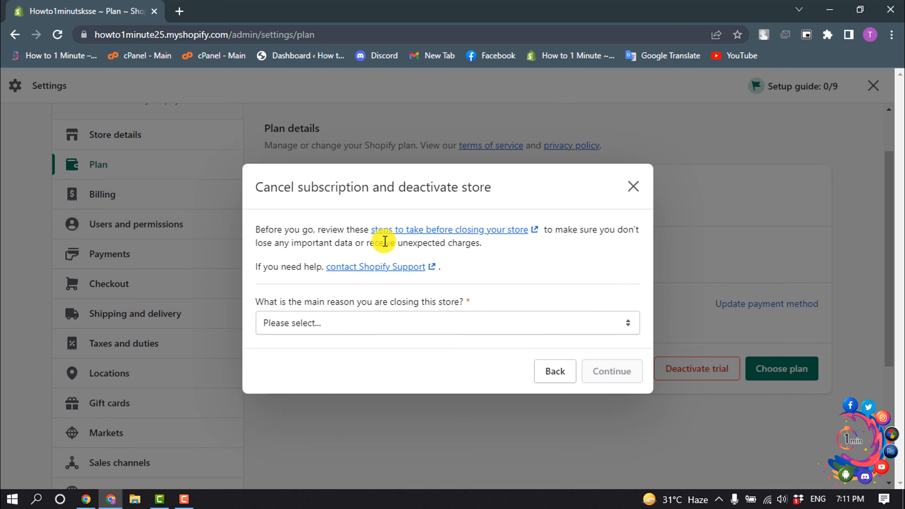
{"action": "mouse_move", "coordinate": [487, 241]}
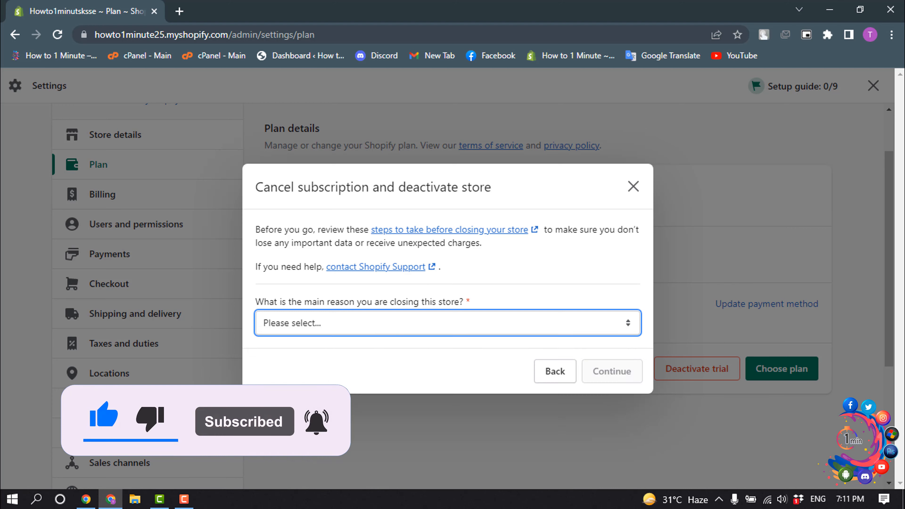
{"action": "left_click", "coordinate": [610, 370]}
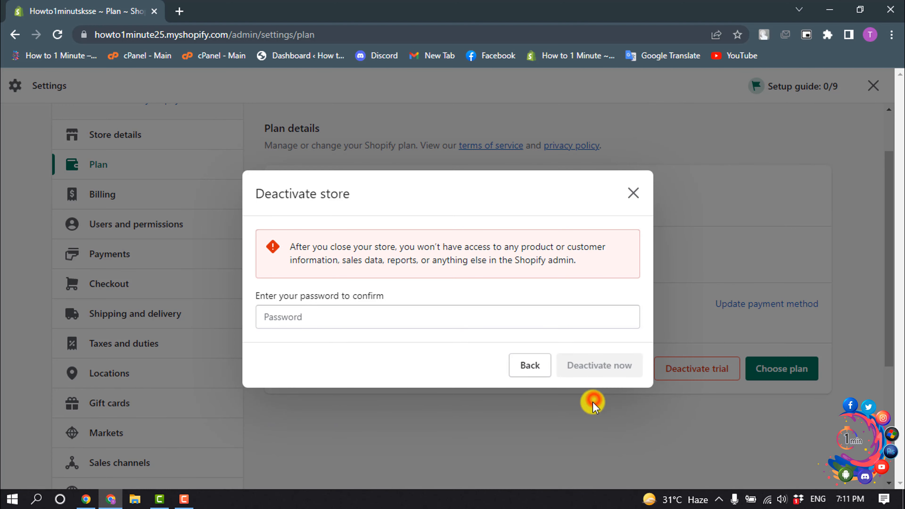
{"action": "left_click", "coordinate": [447, 317]}
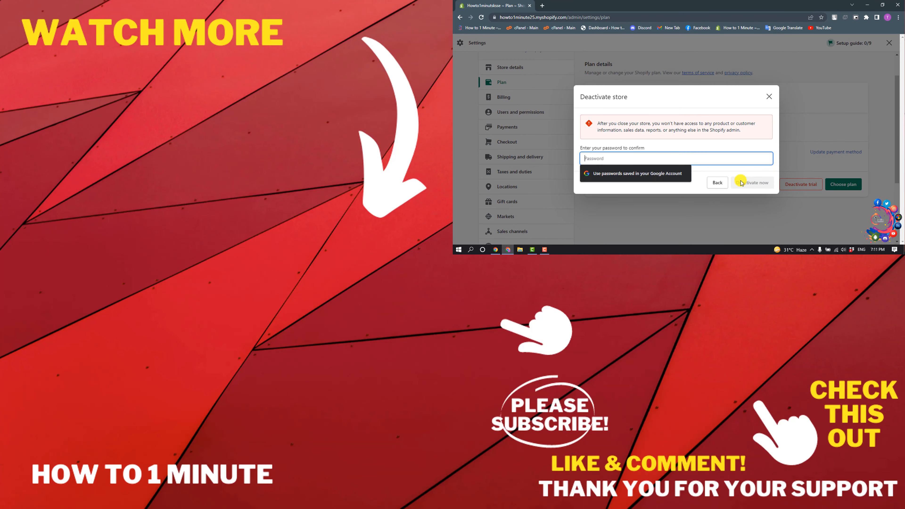
{"action": "left_click", "coordinate": [769, 97]}
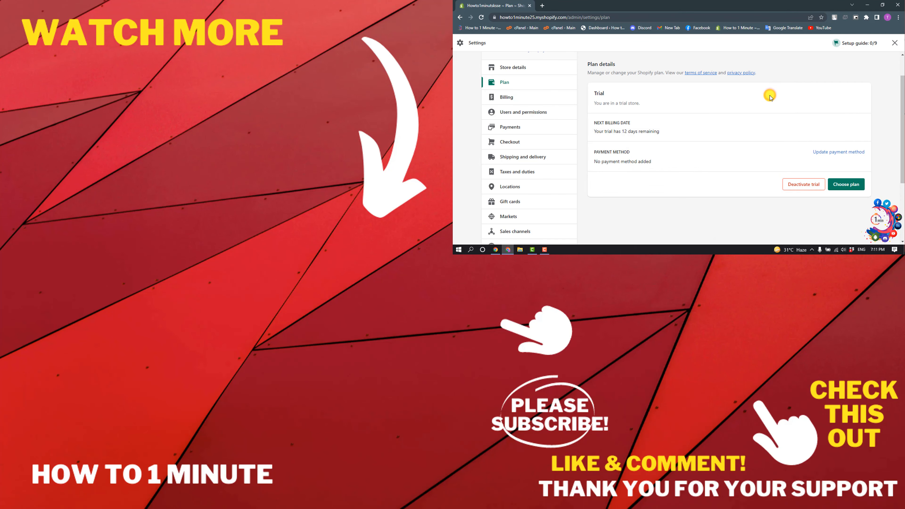